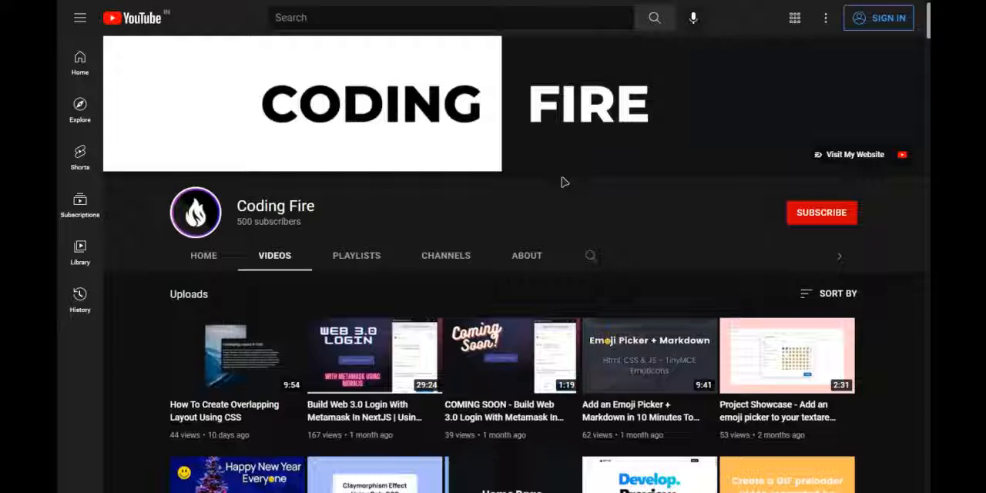
mouse_move(239, 228)
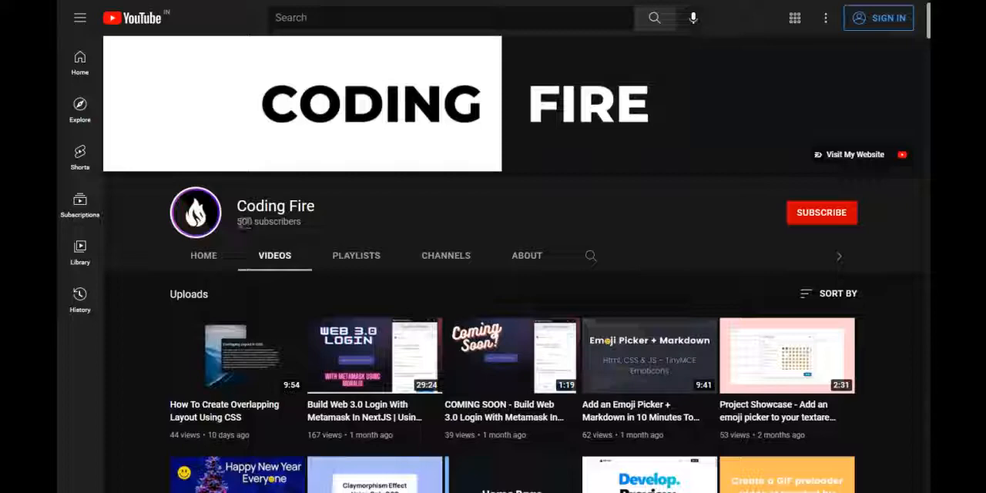
scroll(down, 3)
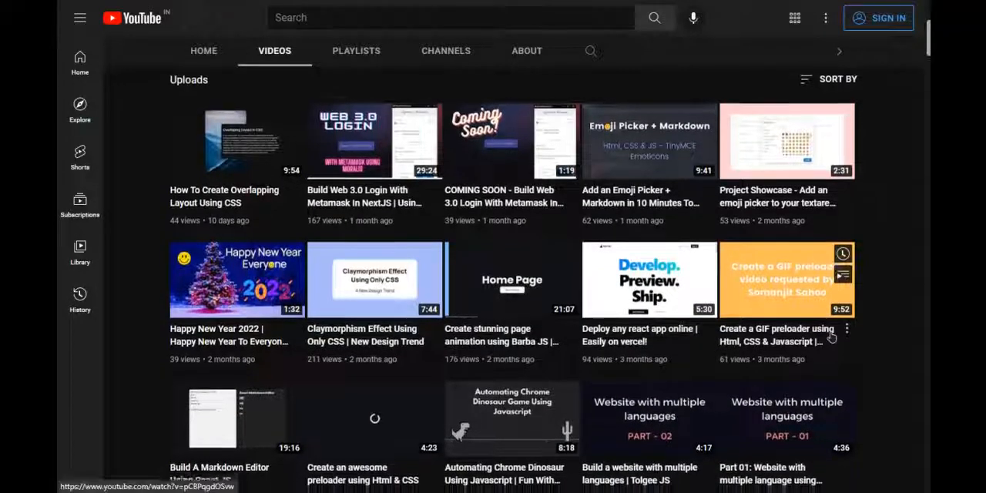
scroll(down, 3)
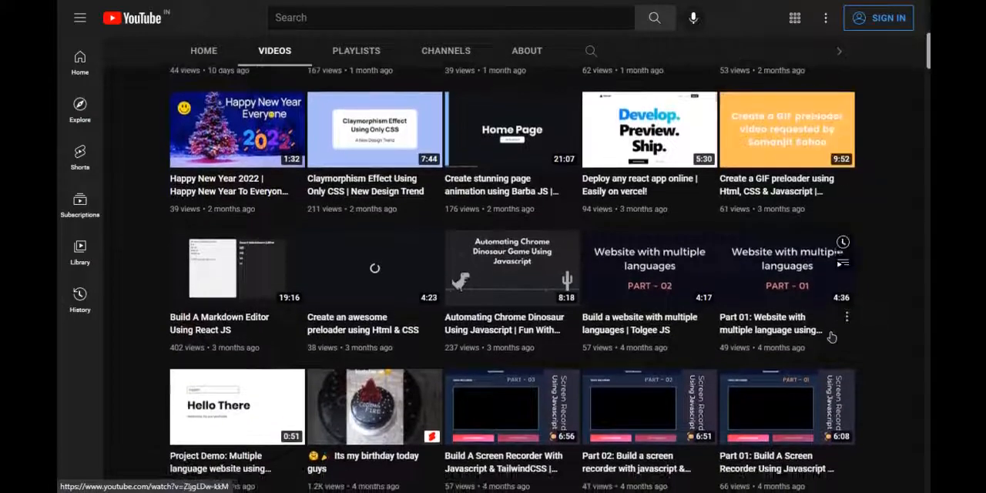
scroll(down, 3)
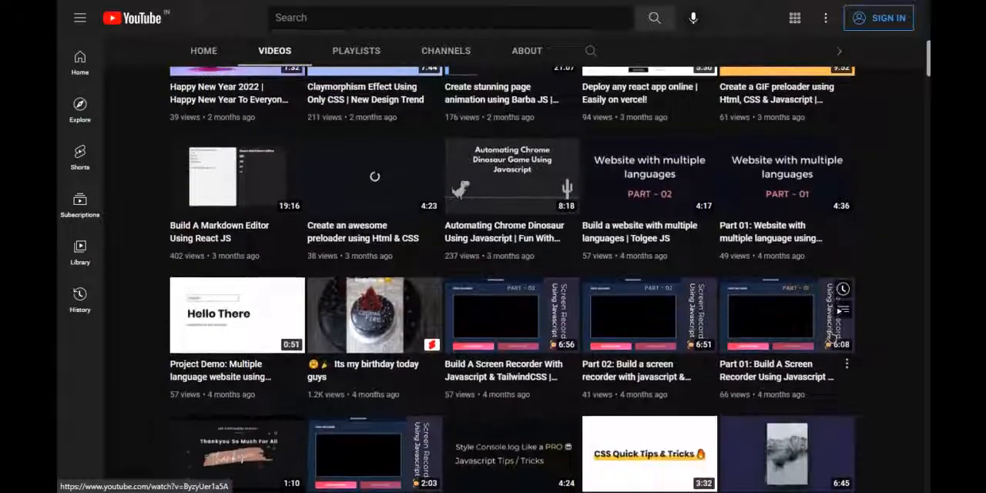
scroll(down, 3)
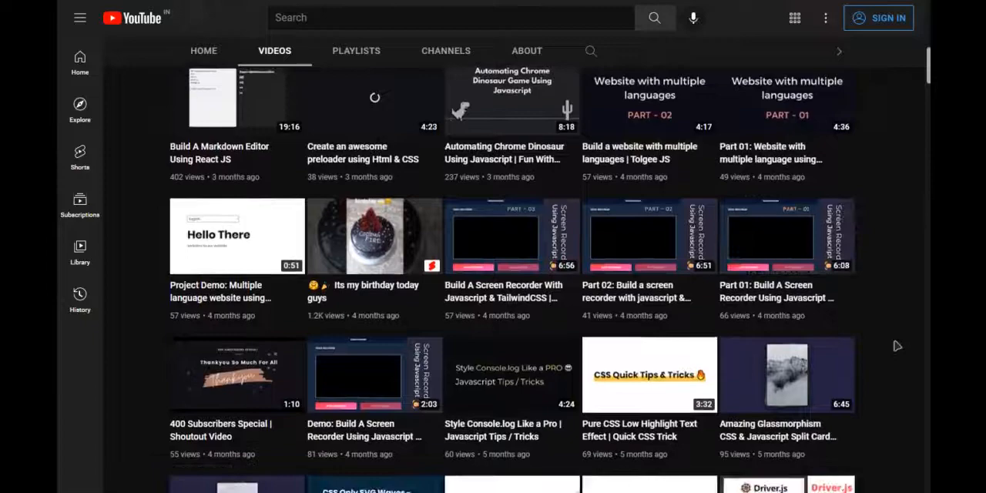